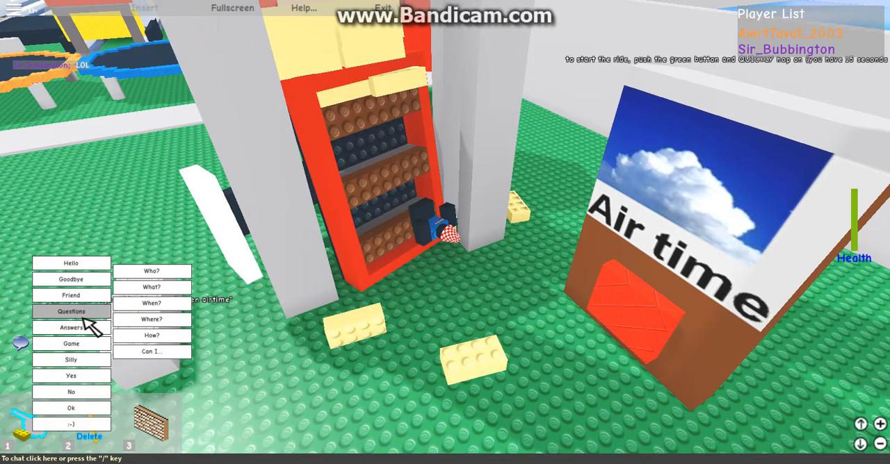
# Show the 'Can I...' question options, such as 'Can I be on your team?'.
pyautogui.click(151, 352)
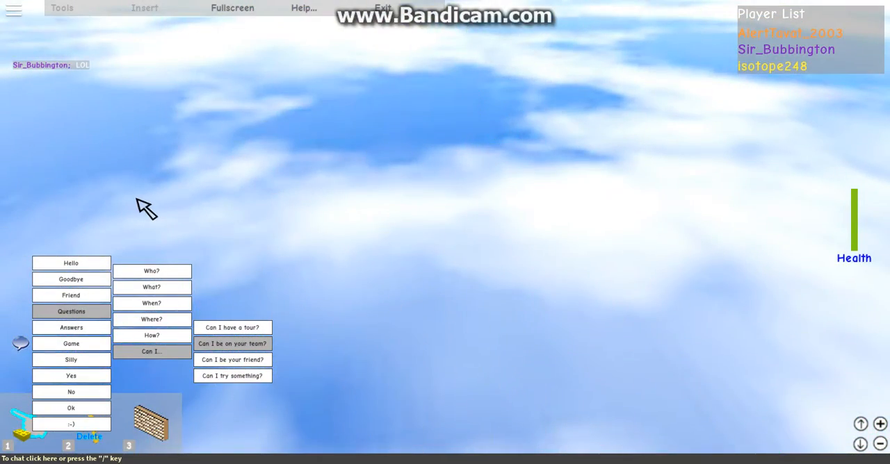
# Send the quick-chat answer 'Read the wiki' from Answers > You need help? and return to the baseplate.
pyautogui.click(71, 328)
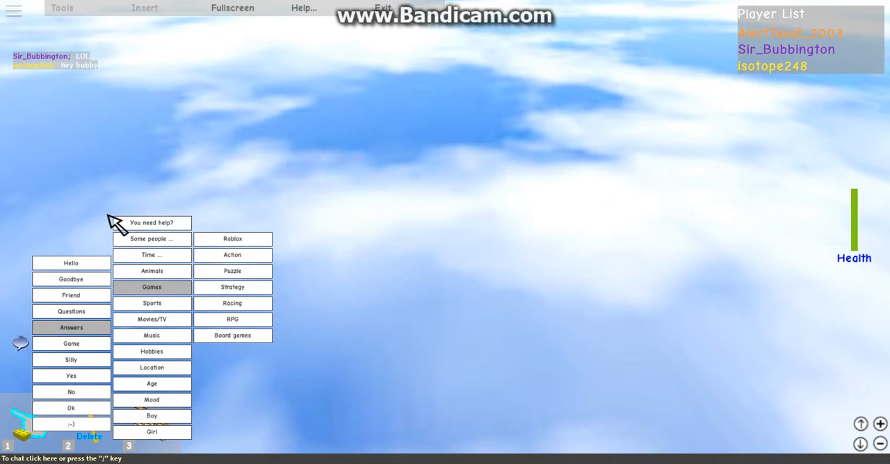
pyautogui.press('Escape')
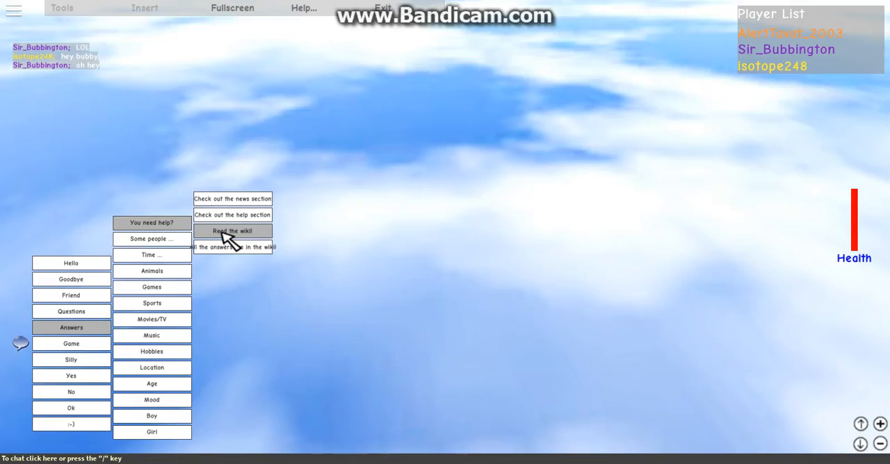
pyautogui.click(232, 230)
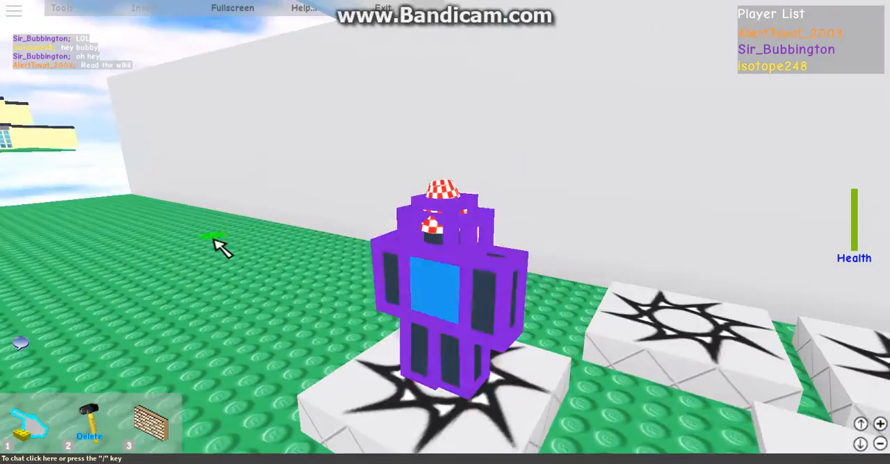